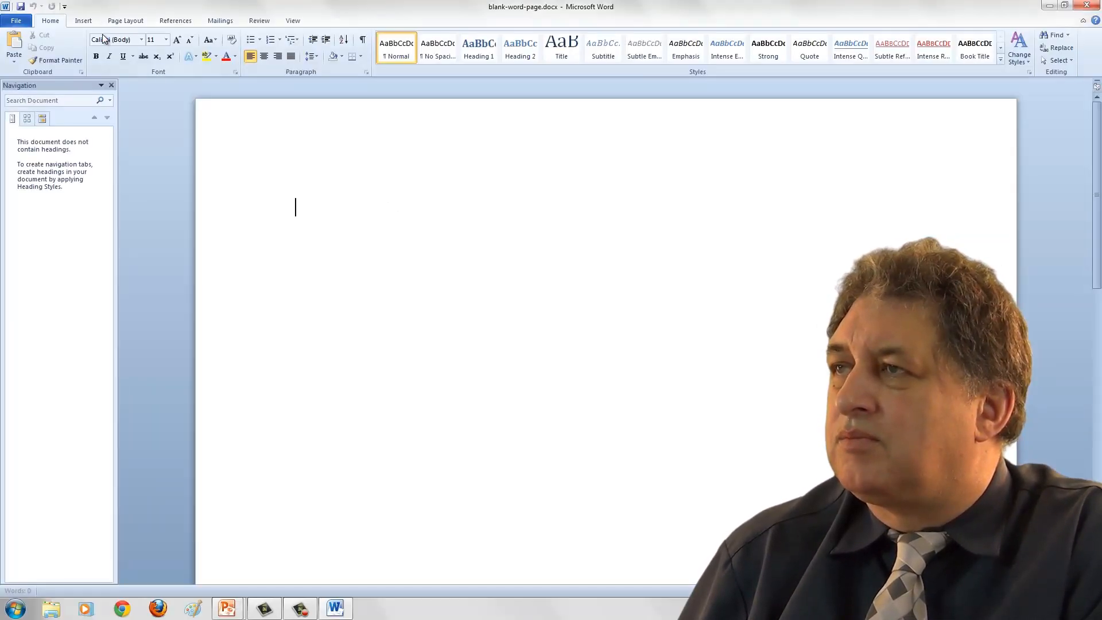
pyautogui.moveTo(120, 38)
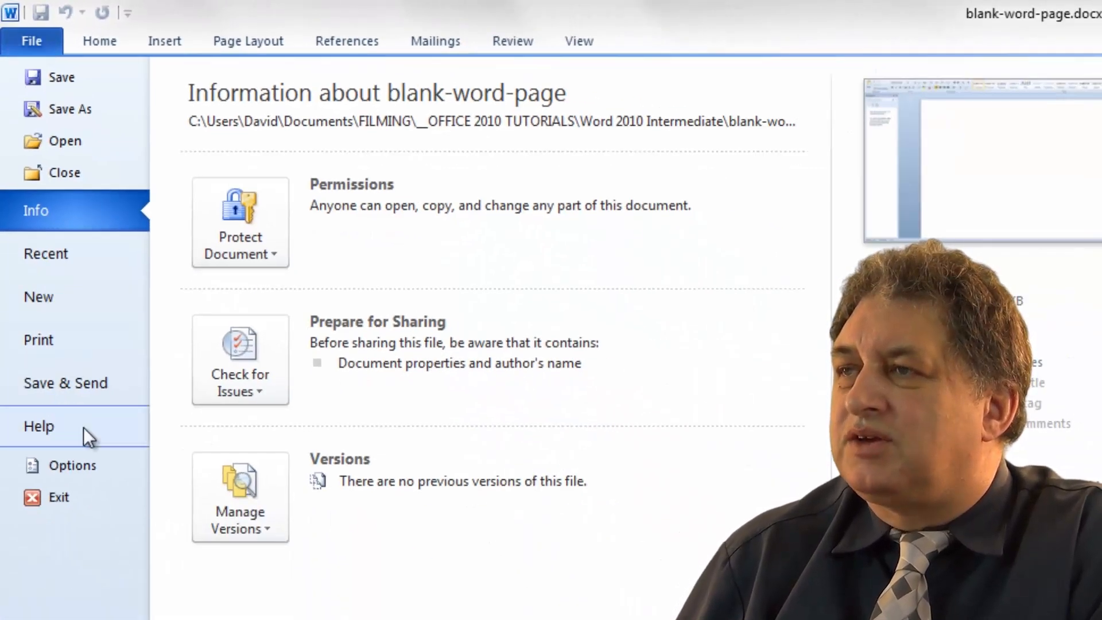
pyautogui.moveTo(73, 464)
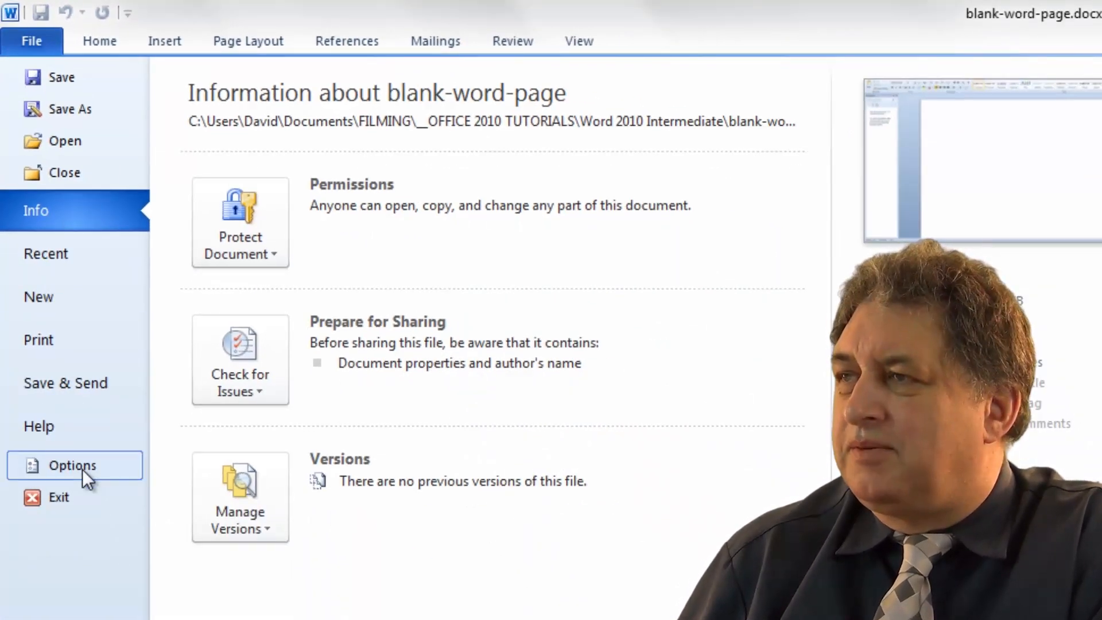
# Step: Open the Word Options dialog from the File Backstage view
pyautogui.click(72, 466)
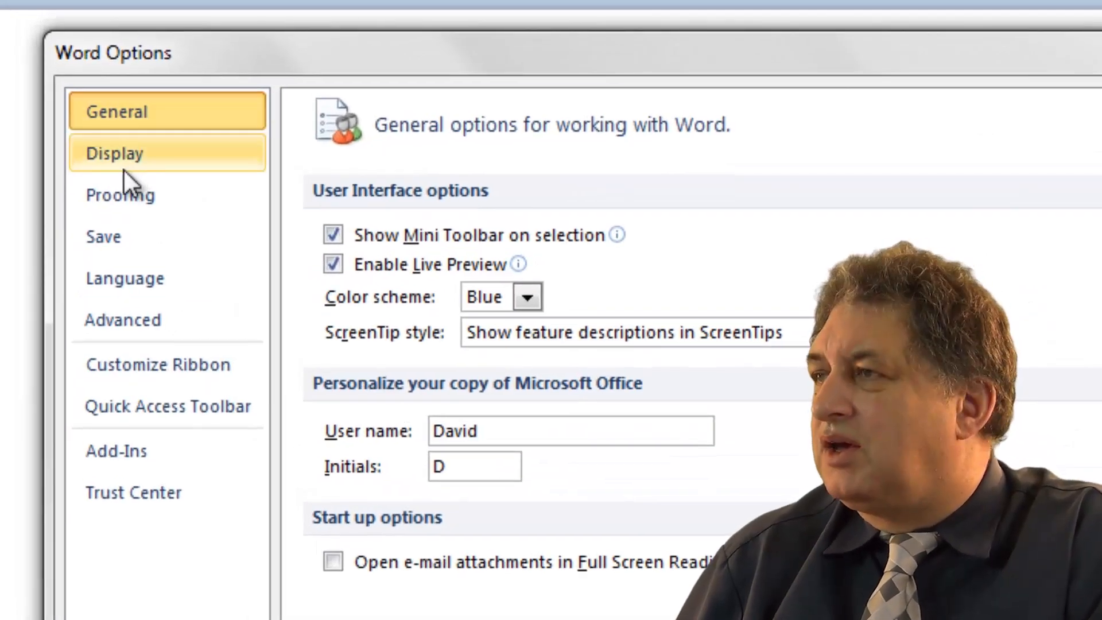
# Step: Browse the Proofing, Language, Customize Ribbon, Quick Access Toolbar, Add-Ins and Trust Center categories
pyautogui.click(120, 195)
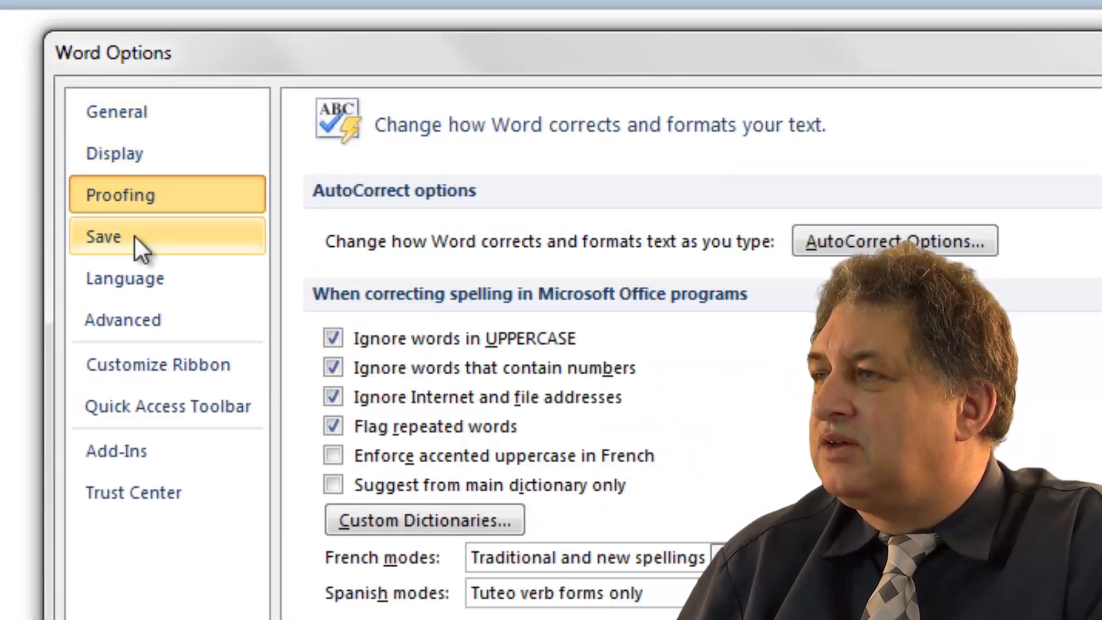
pyautogui.click(125, 278)
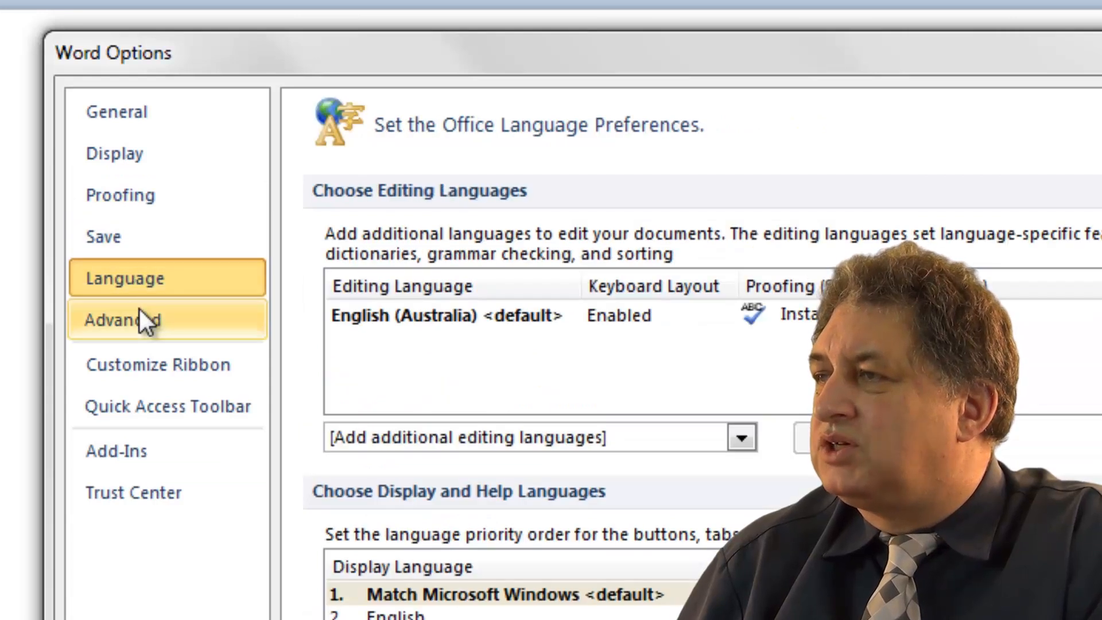
pyautogui.click(167, 364)
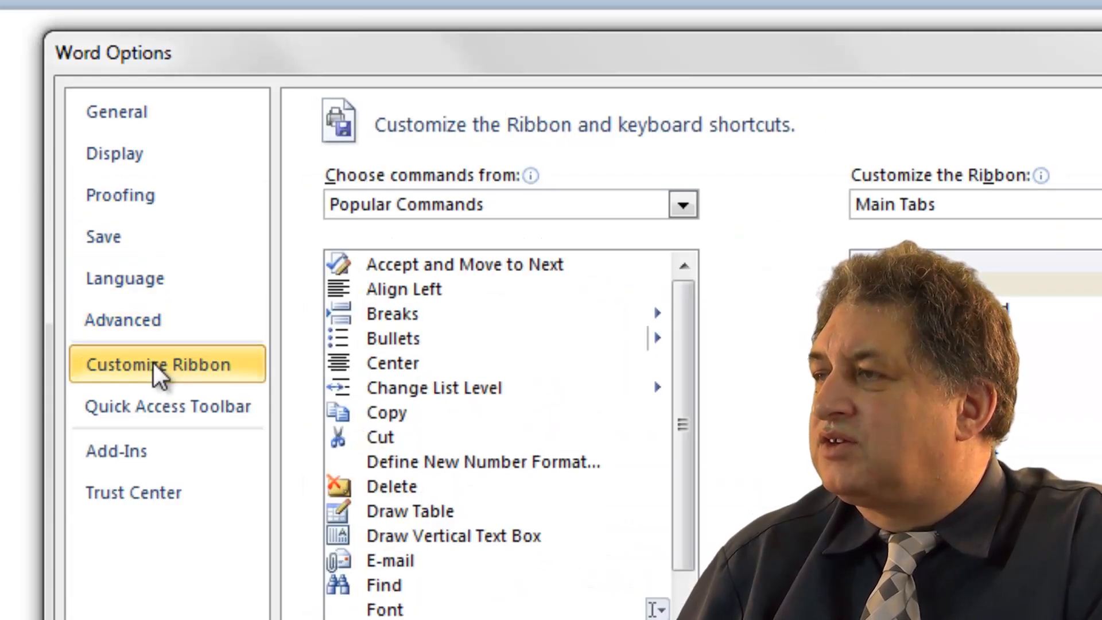
pyautogui.click(168, 406)
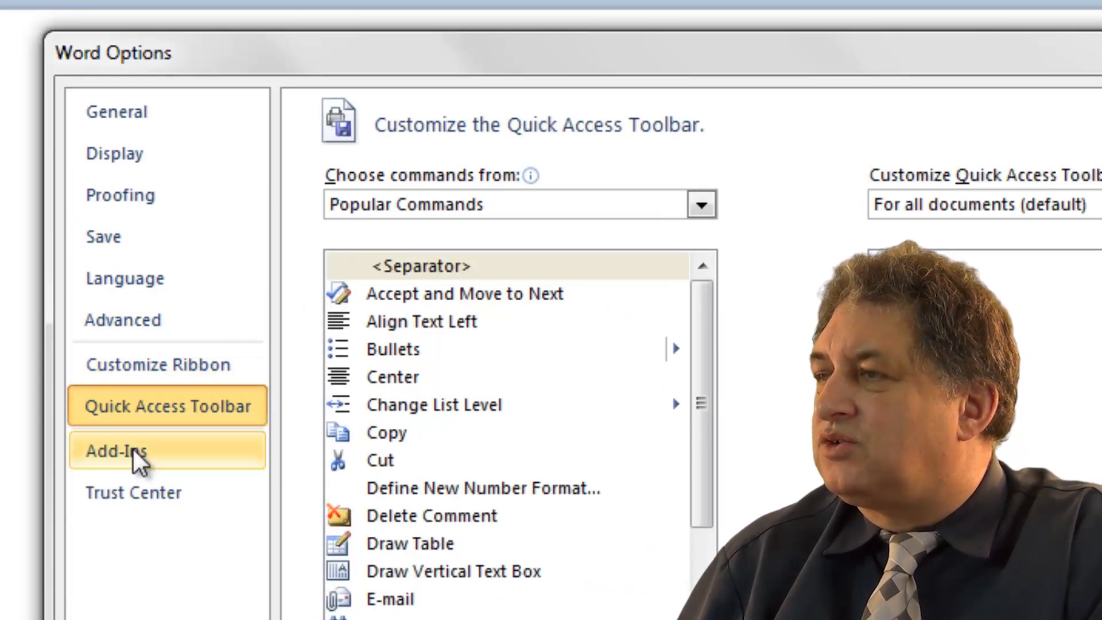
pyautogui.click(115, 450)
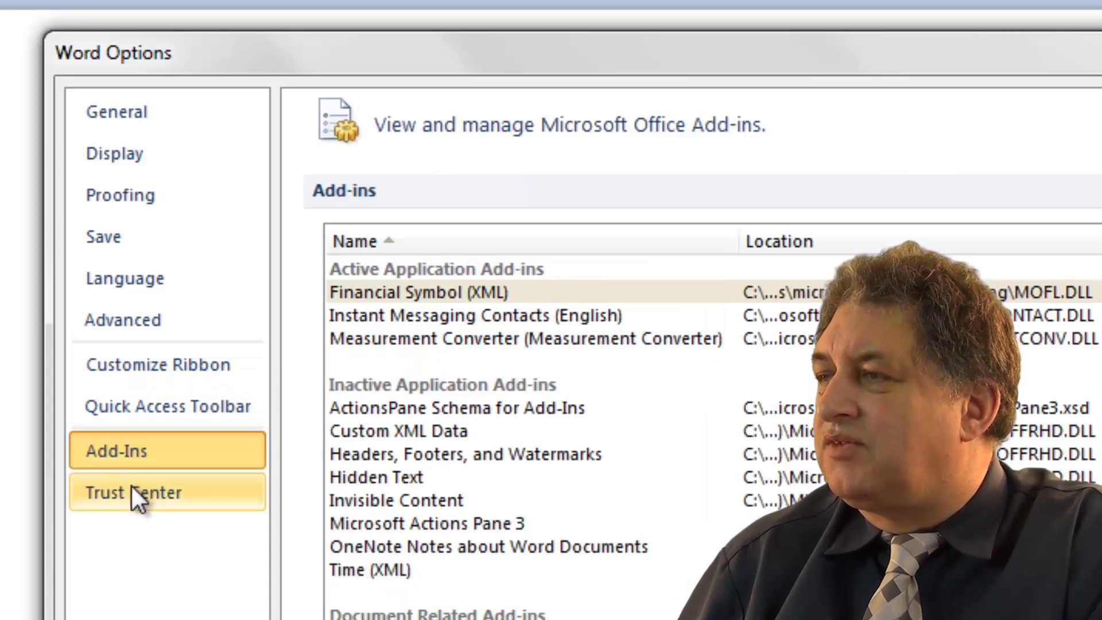
pyautogui.click(116, 110)
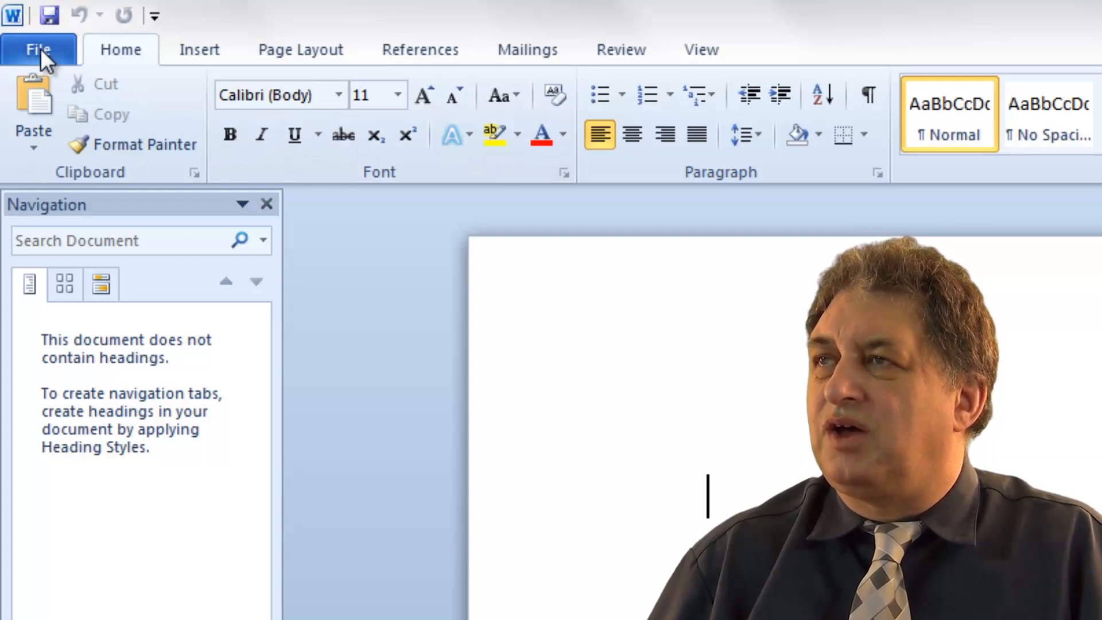
# Step: Reopen Word Options from the File tab and show the Save category
pyautogui.click(38, 49)
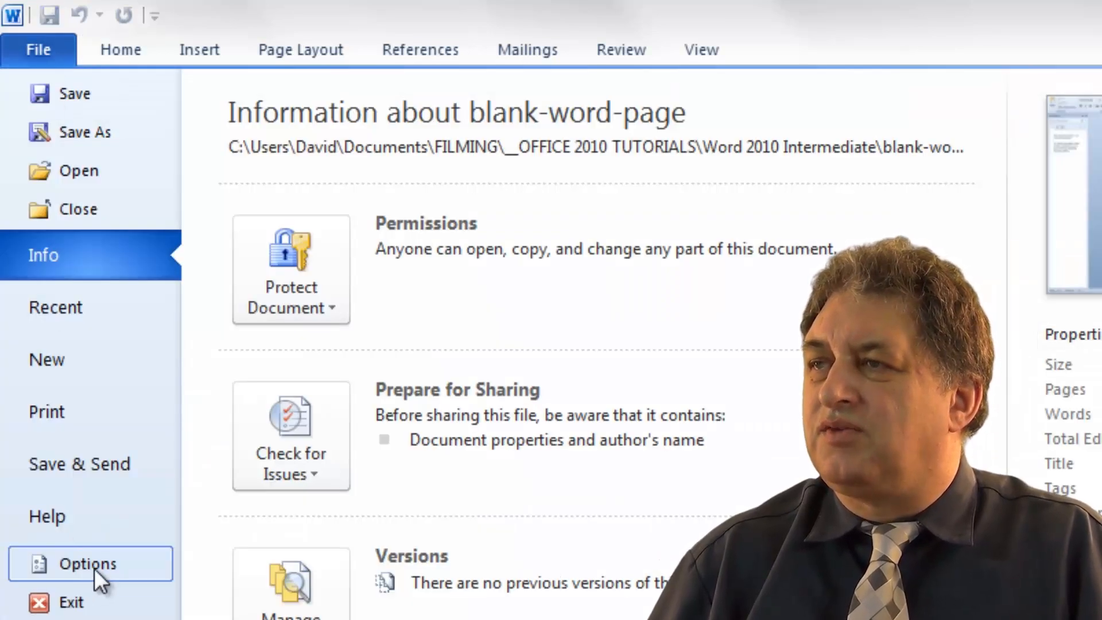
pyautogui.click(87, 564)
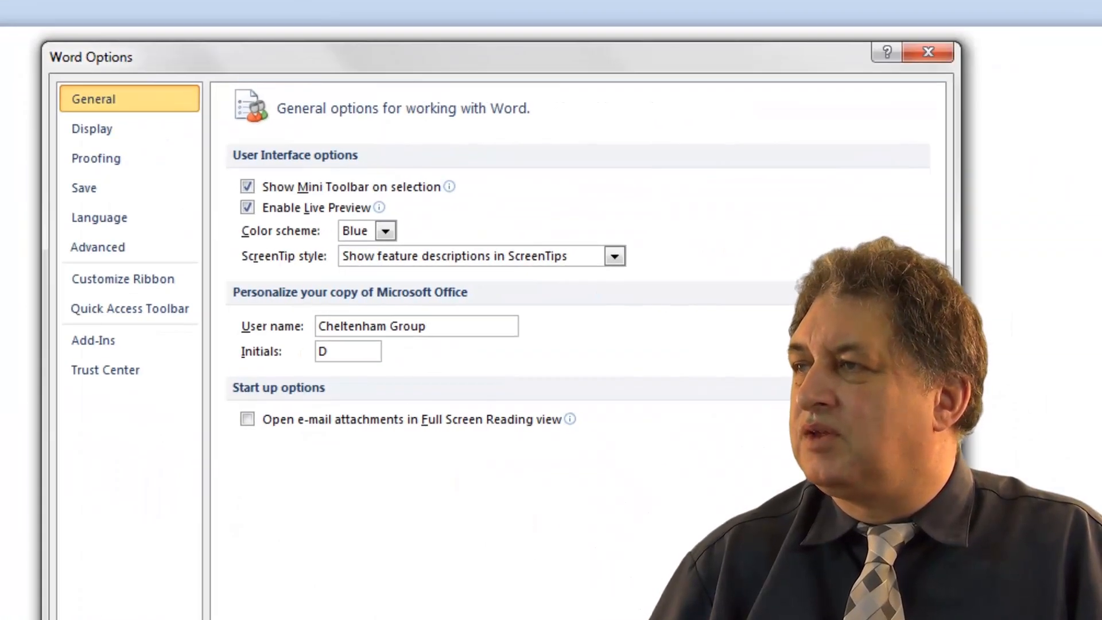
pyautogui.moveTo(116, 278)
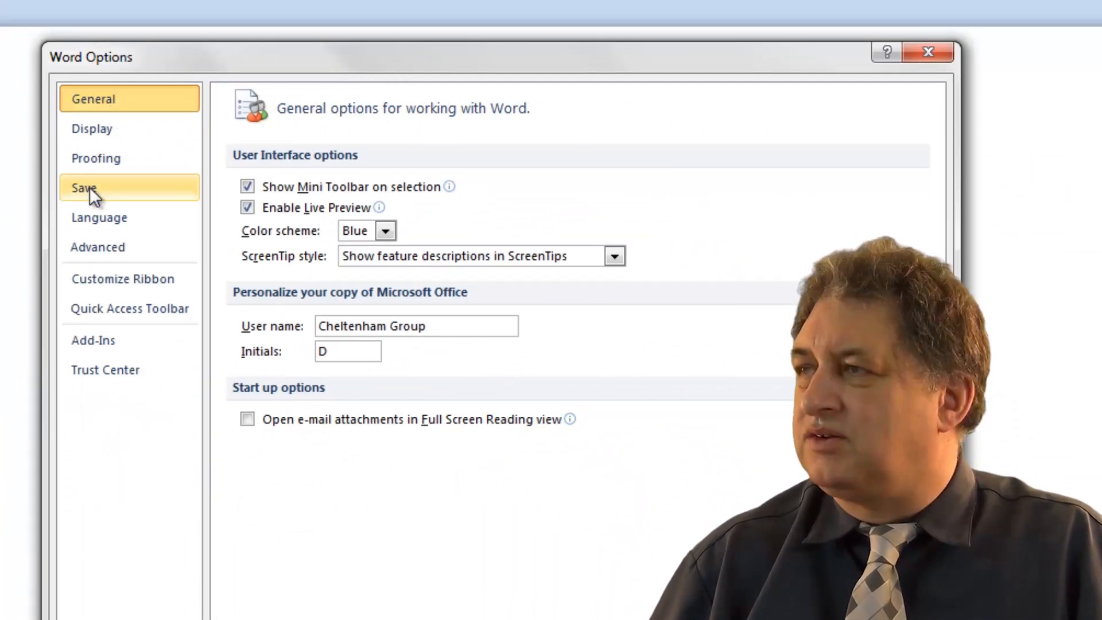
pyautogui.click(83, 188)
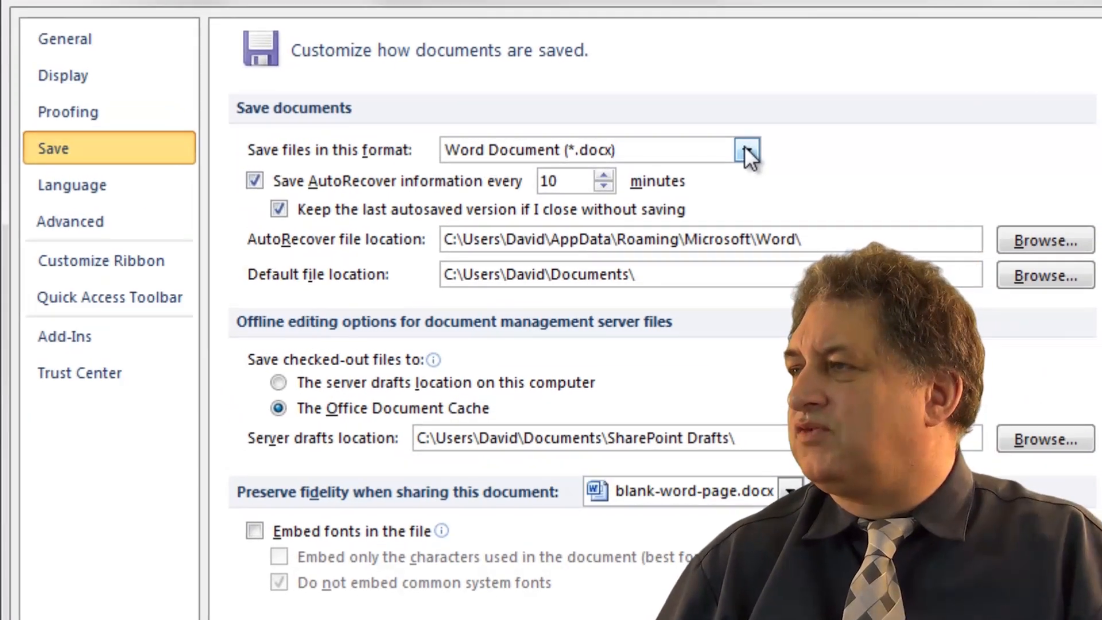
# Step: Keep Word Document (*.docx) as the default save format after reviewing the format list
pyautogui.click(748, 150)
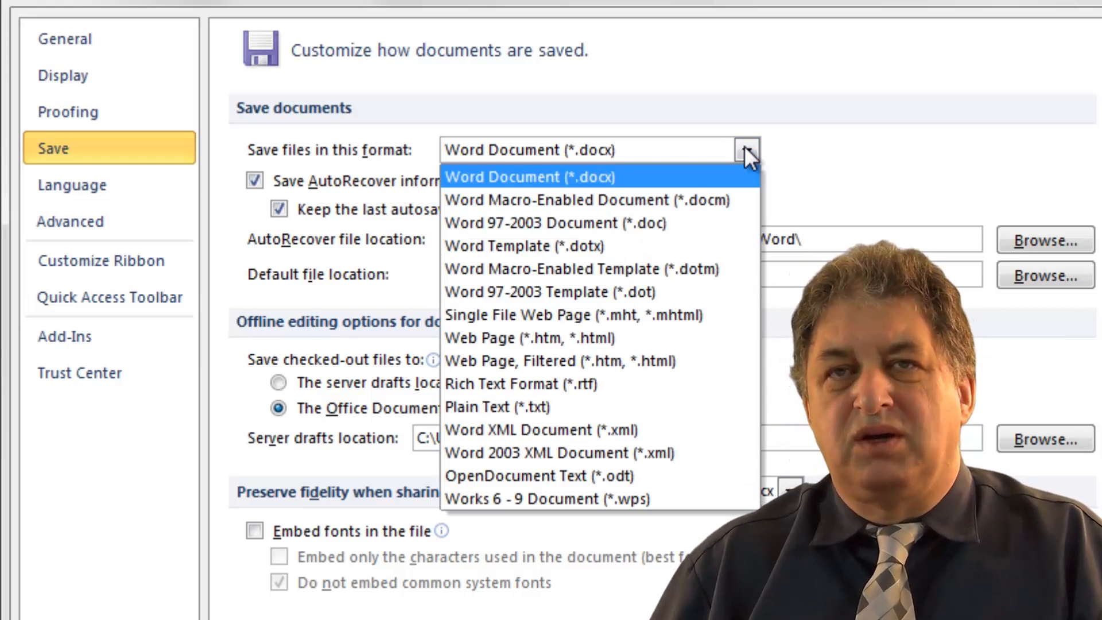
pyautogui.moveTo(731, 172)
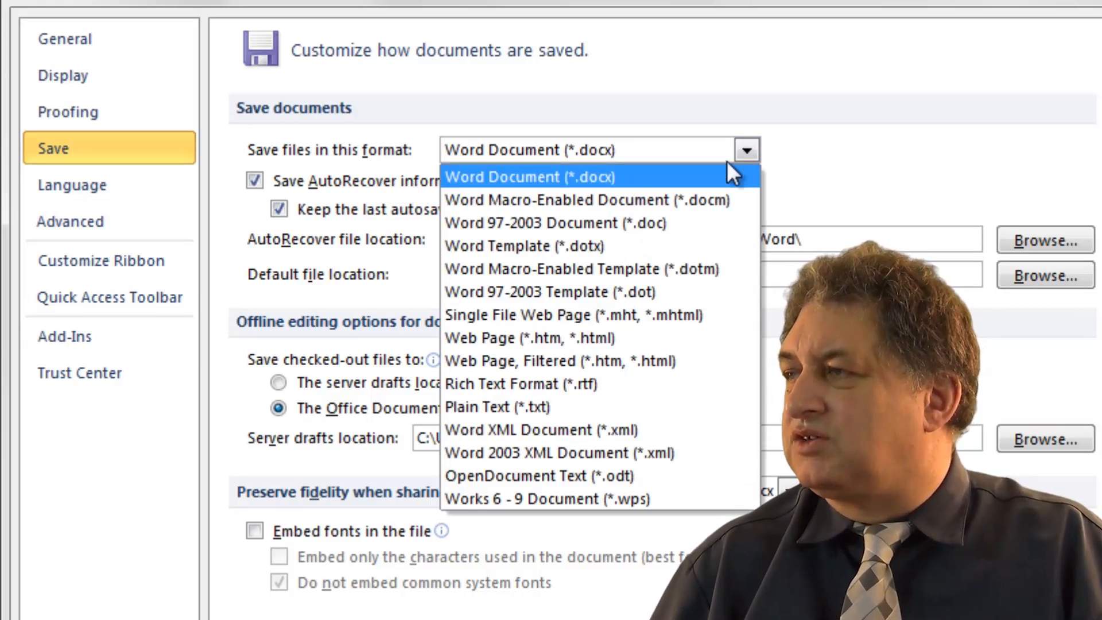
pyautogui.moveTo(692, 291)
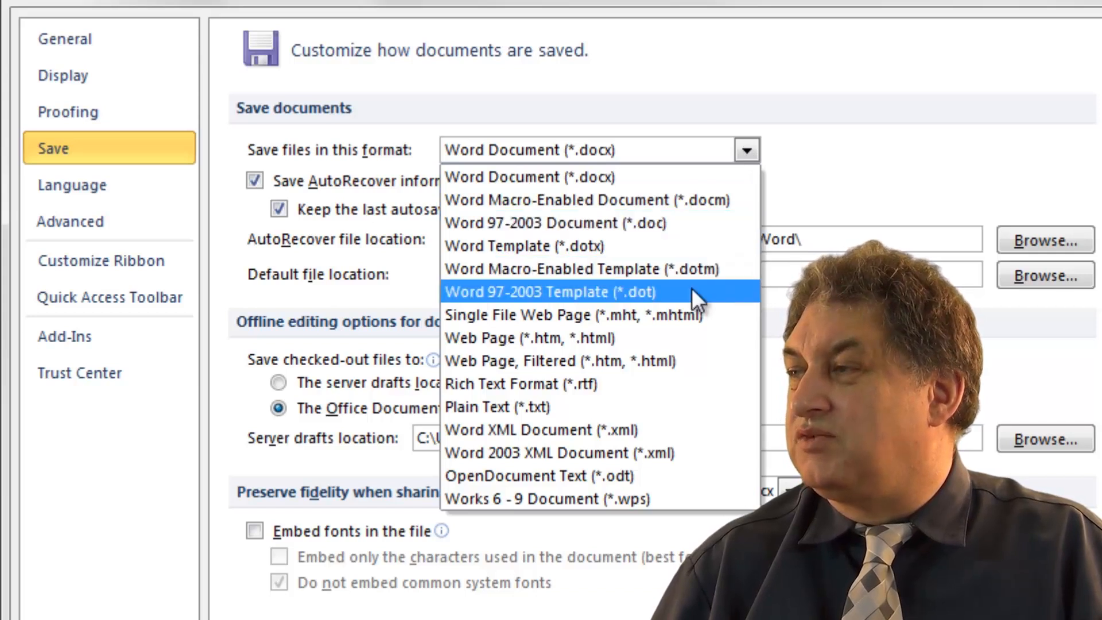
pyautogui.moveTo(689, 222)
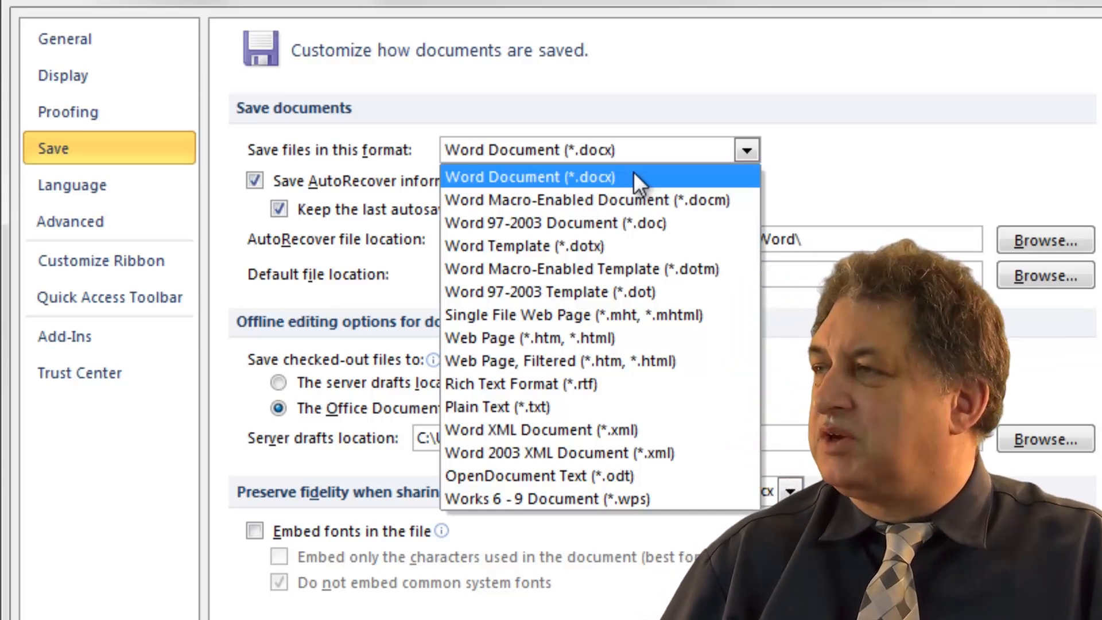
pyautogui.click(529, 177)
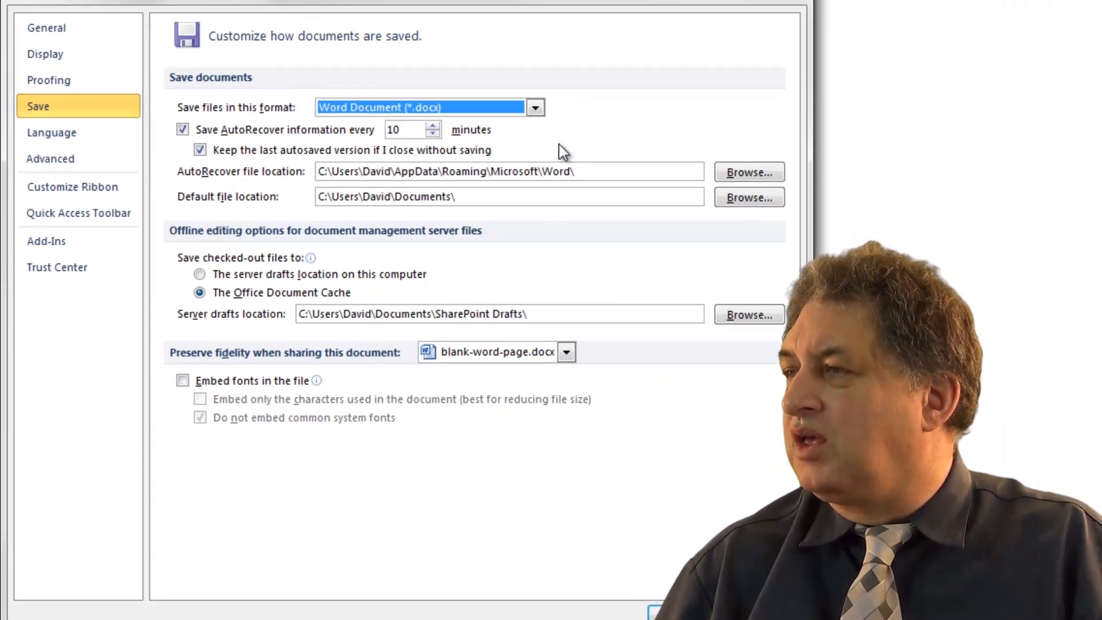
pyautogui.moveTo(263, 186)
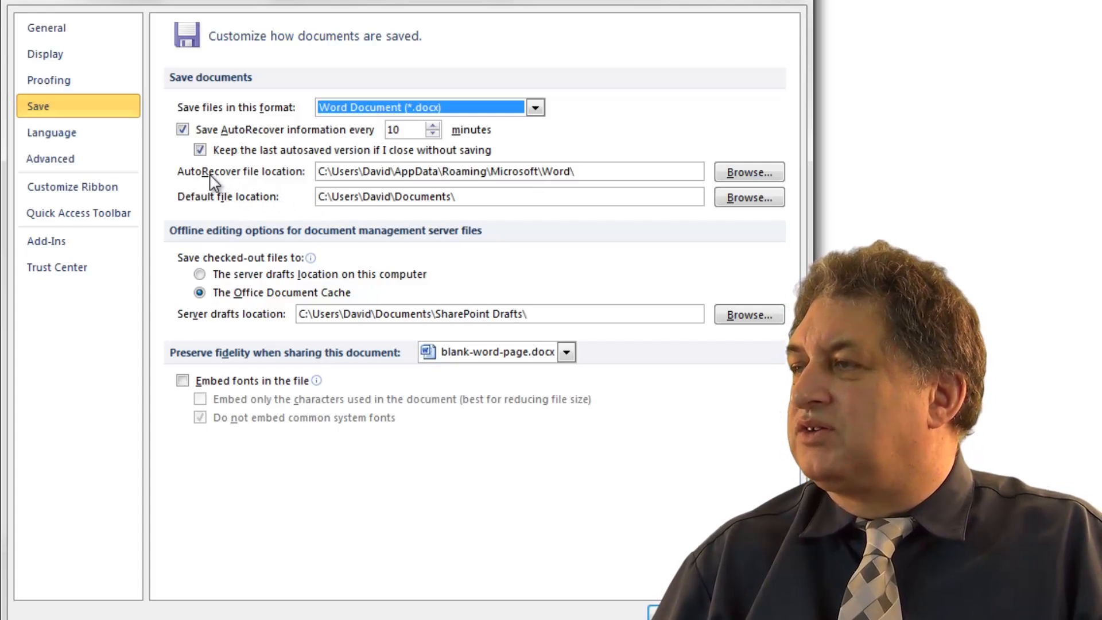
pyautogui.moveTo(487, 220)
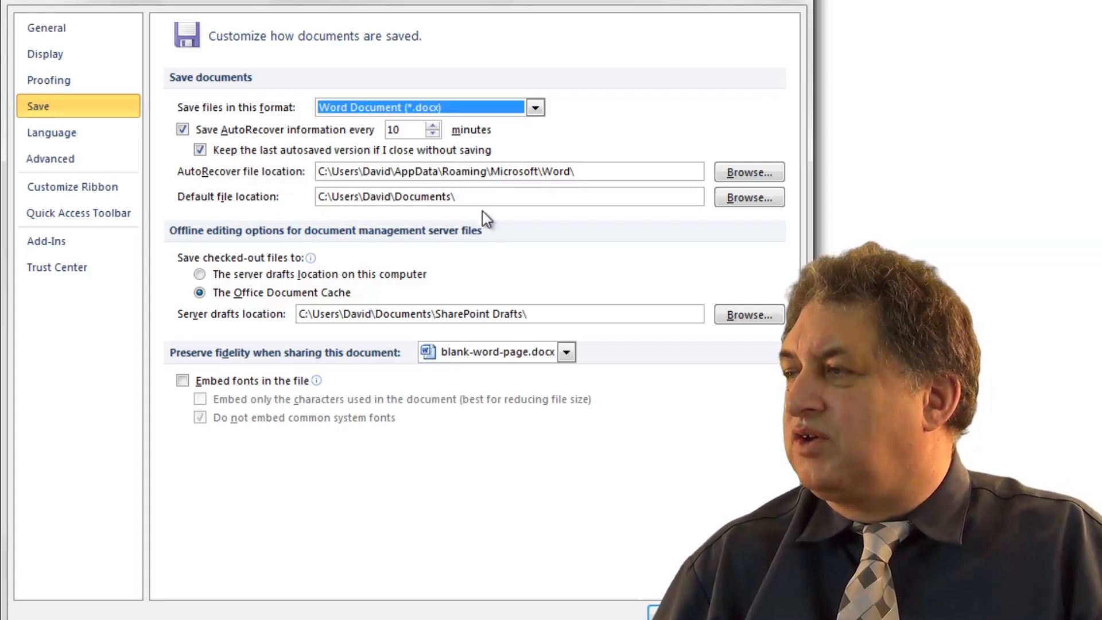
pyautogui.moveTo(748, 172)
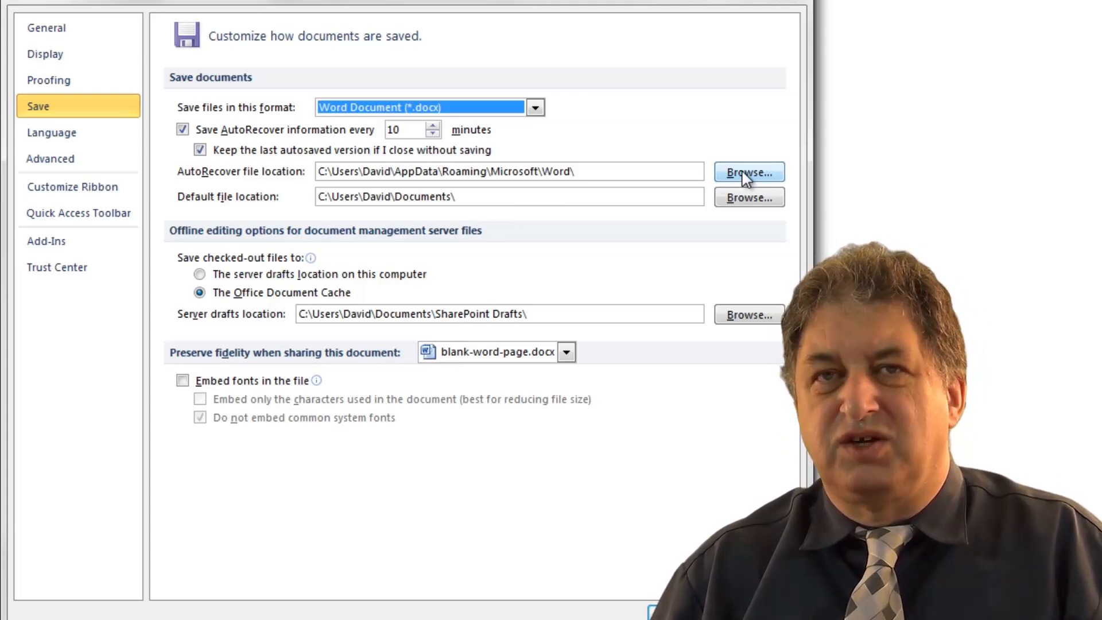
pyautogui.moveTo(632, 218)
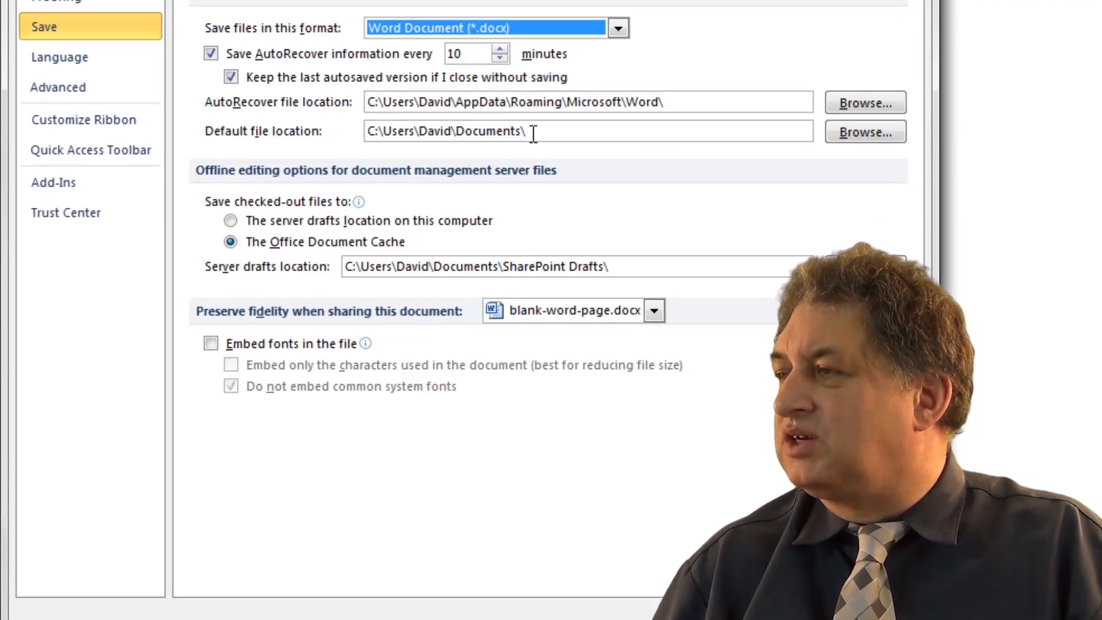
pyautogui.moveTo(488, 131)
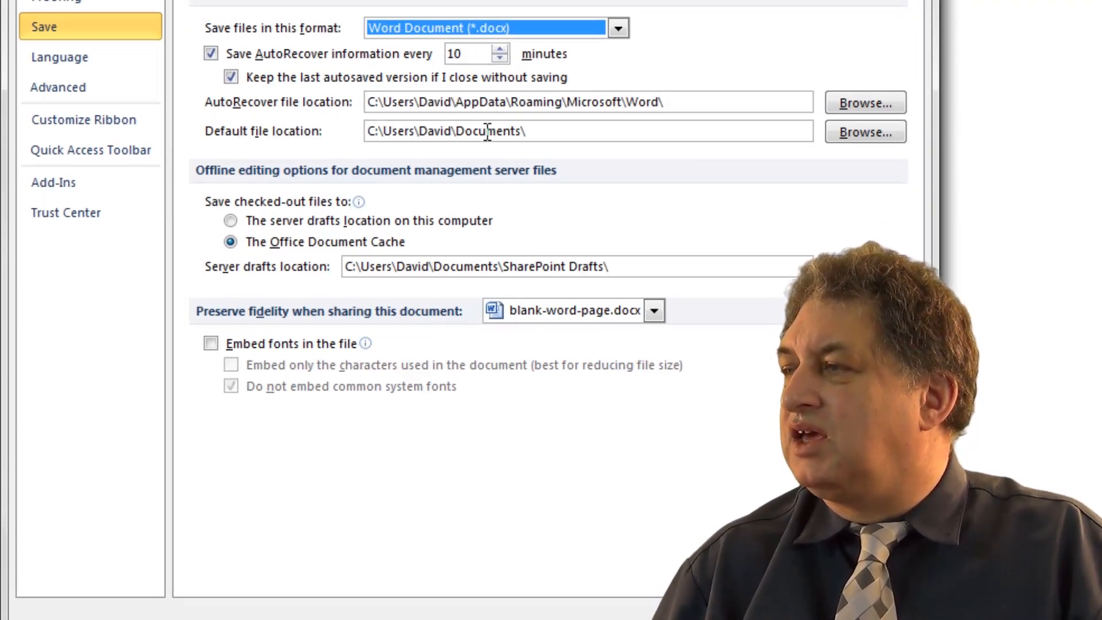
pyautogui.doubleClick(487, 131)
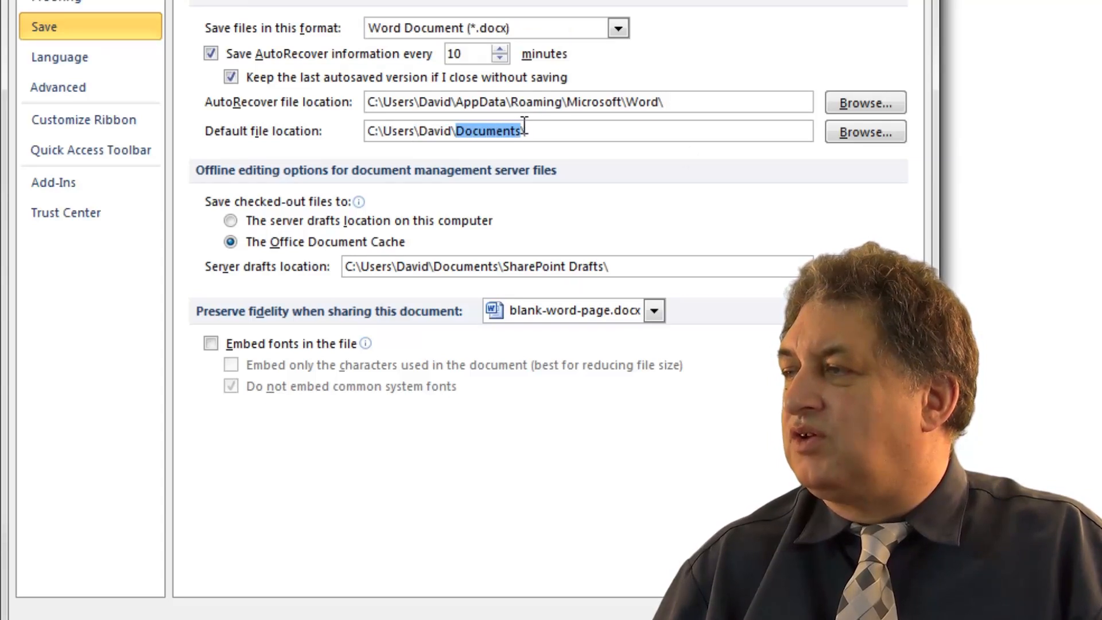
pyautogui.moveTo(602, 174)
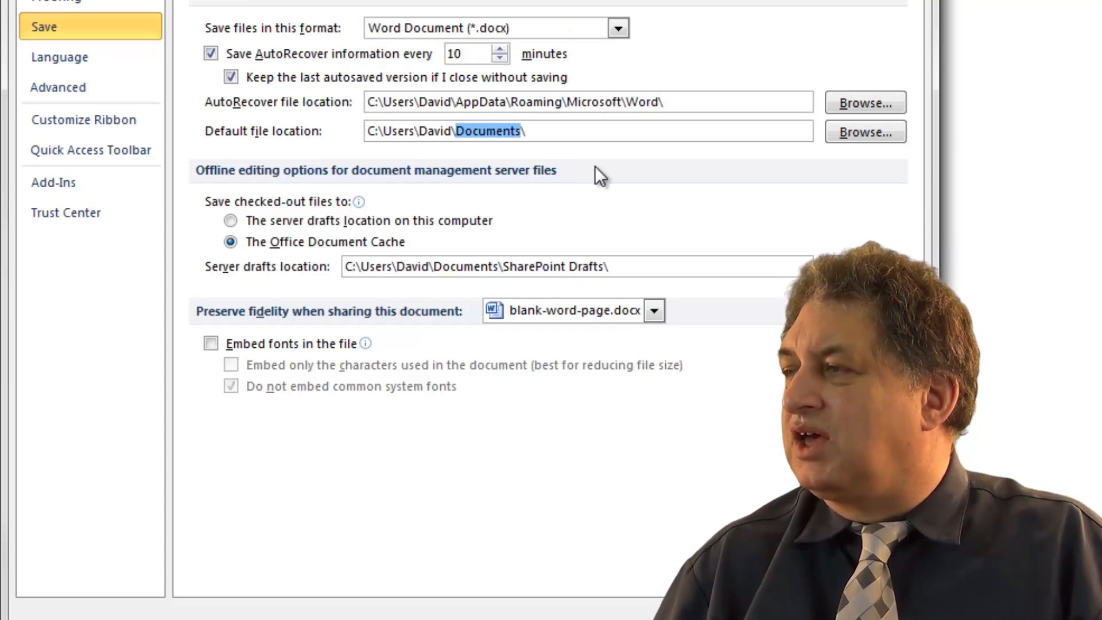
pyautogui.moveTo(865, 131)
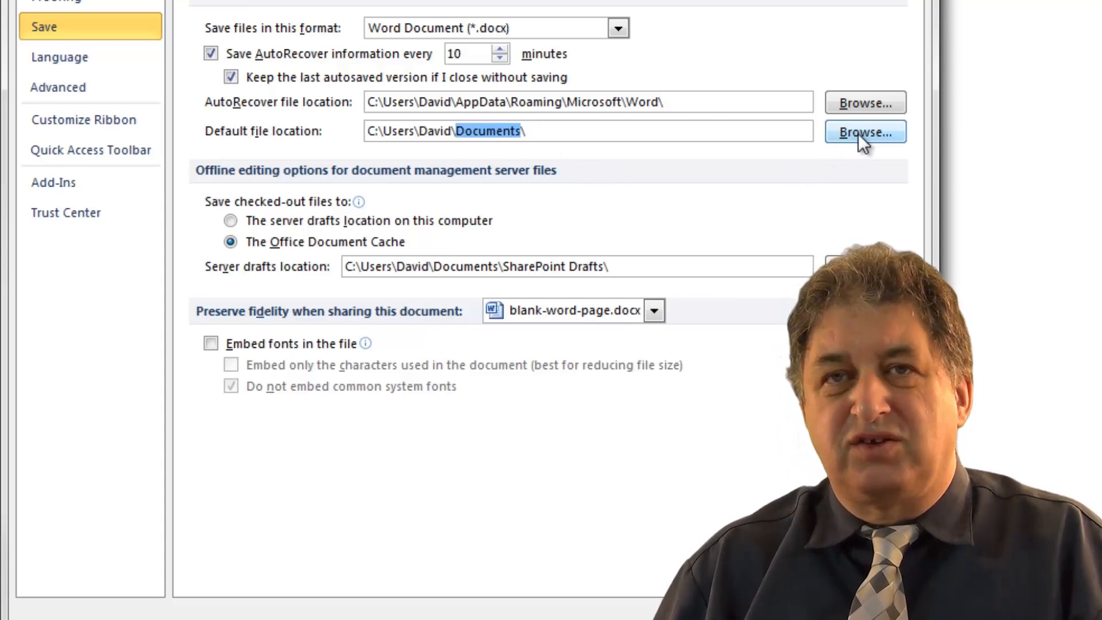
# Step: Browse for the default file location into FILMING > __OFFICE 2010 TUTORIALS > Word 2010 Intermediate
pyautogui.click(866, 132)
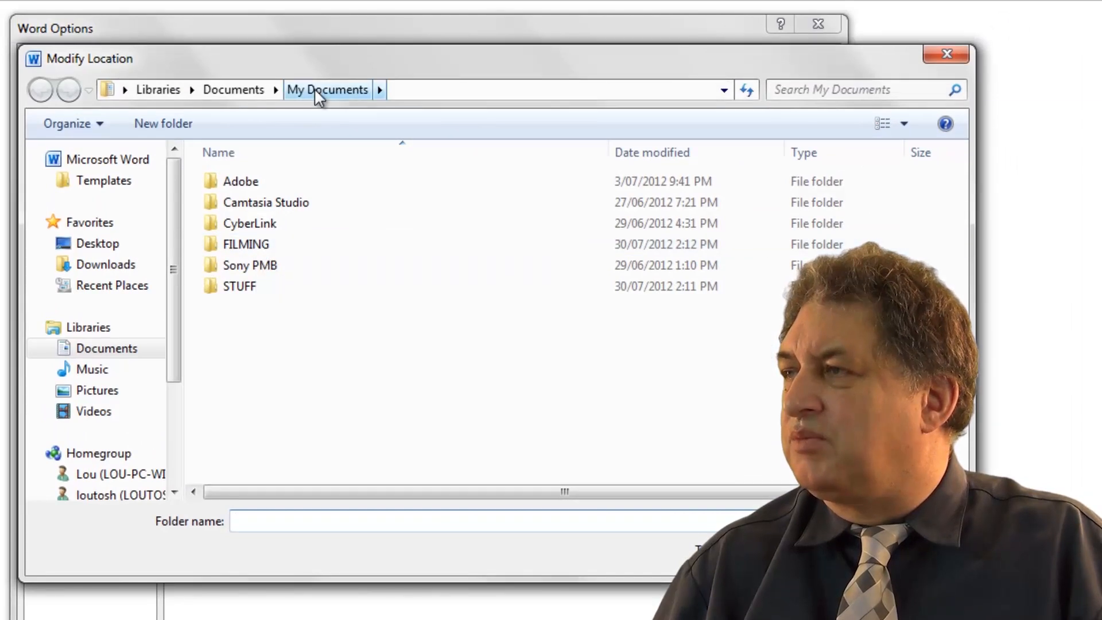
pyautogui.doubleClick(247, 244)
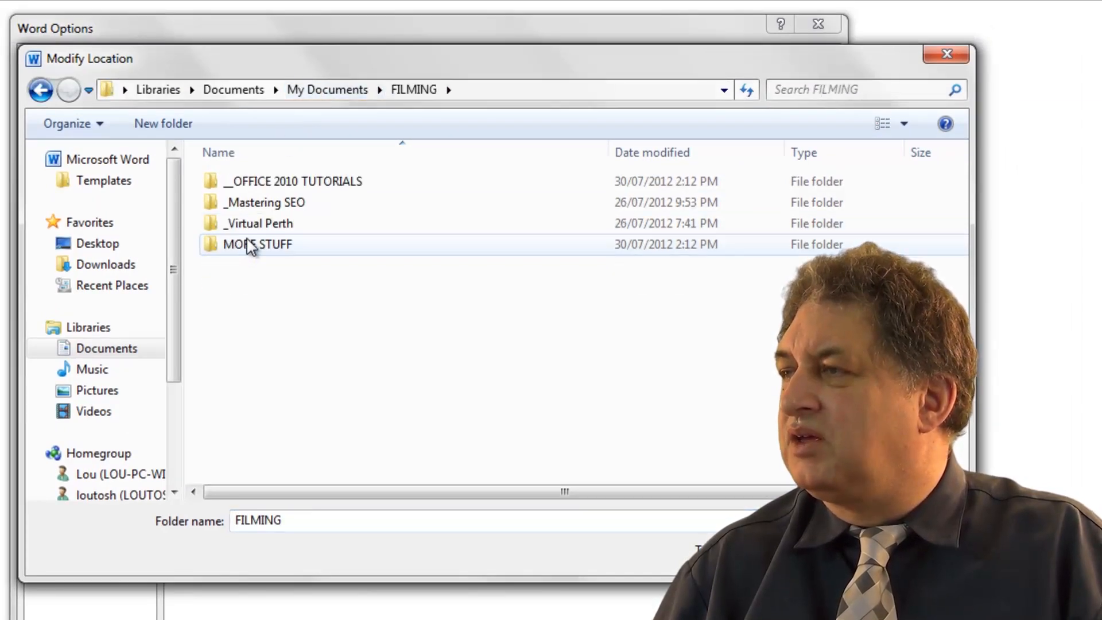
pyautogui.click(291, 181)
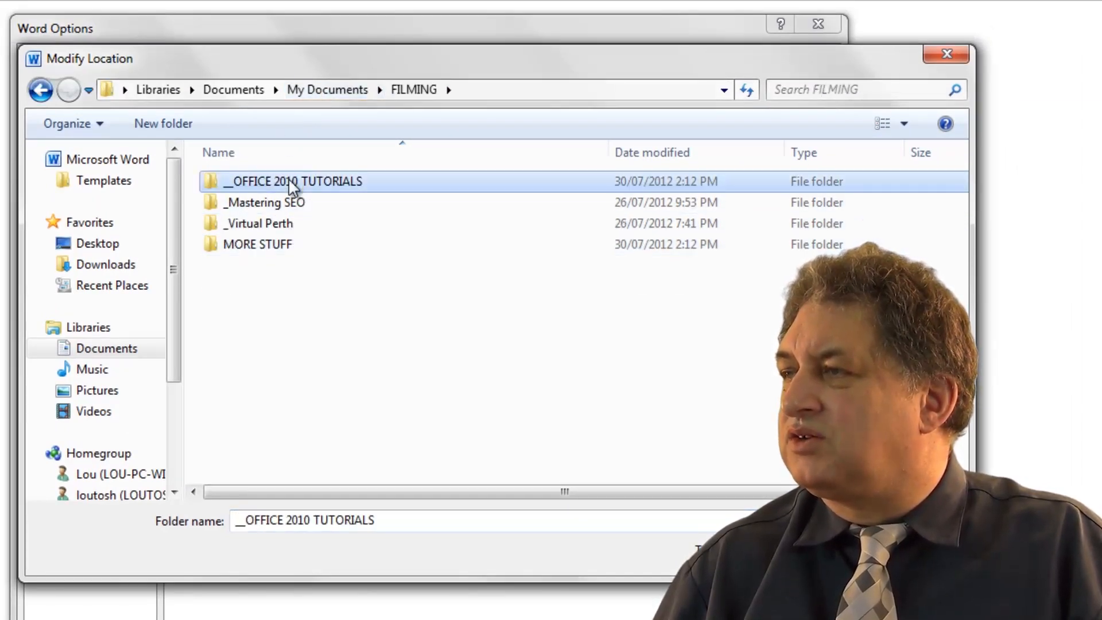
pyautogui.doubleClick(292, 181)
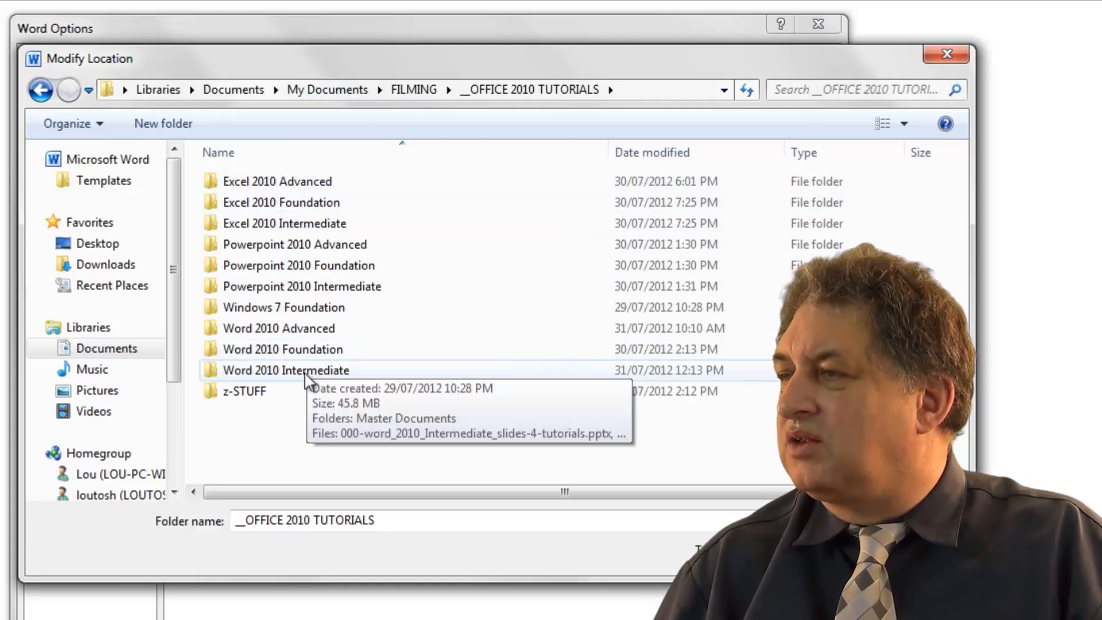
pyautogui.doubleClick(284, 371)
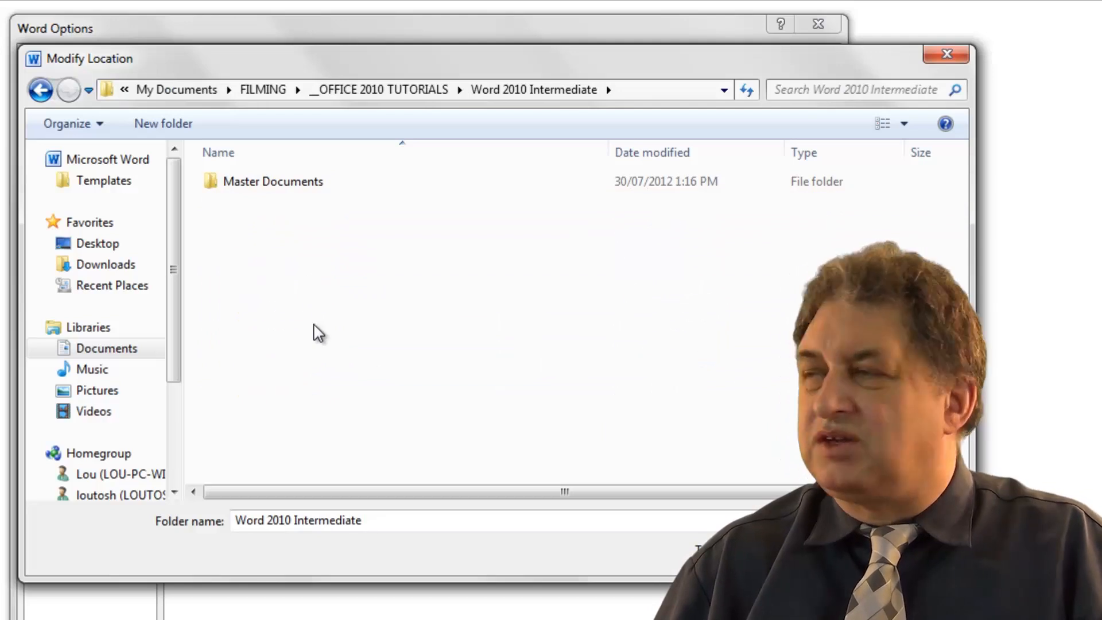
pyautogui.moveTo(392, 355)
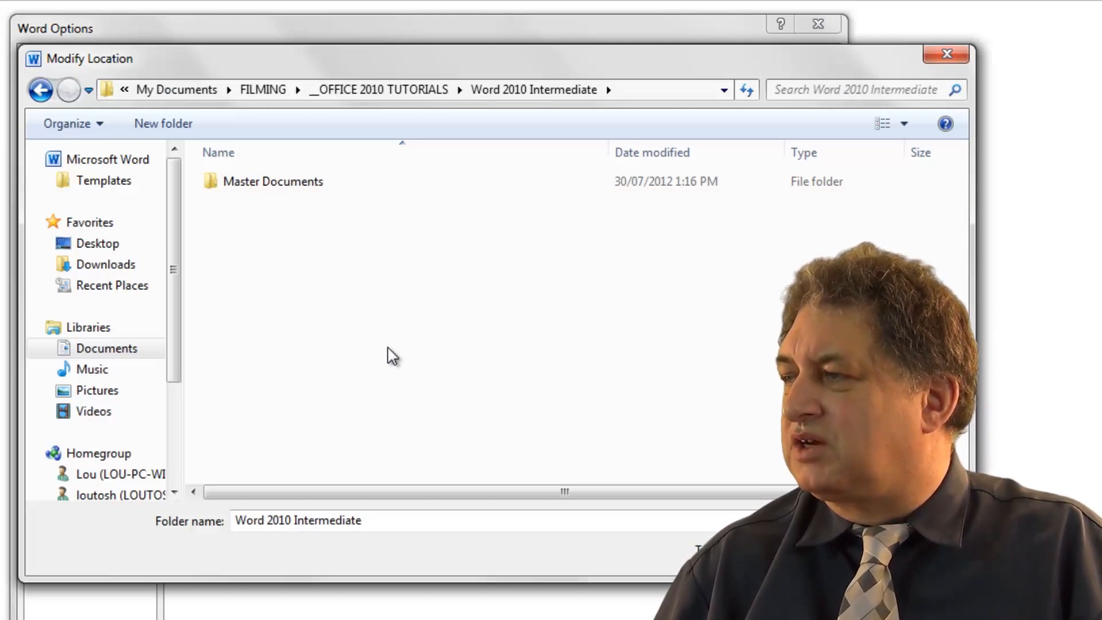